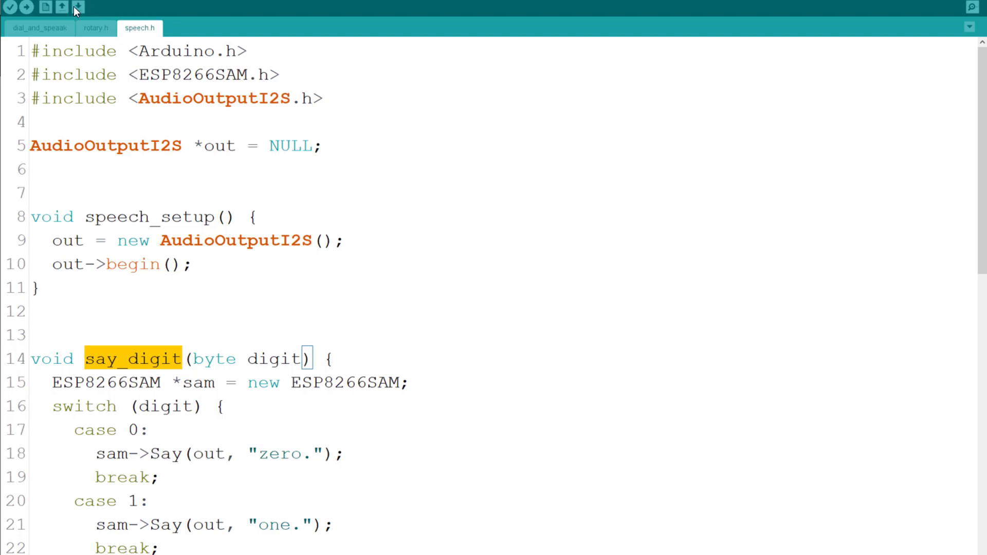
Switch from speech.h to the main SIM800 rotary phone sketch whose loop calls say_digit
click(39, 27)
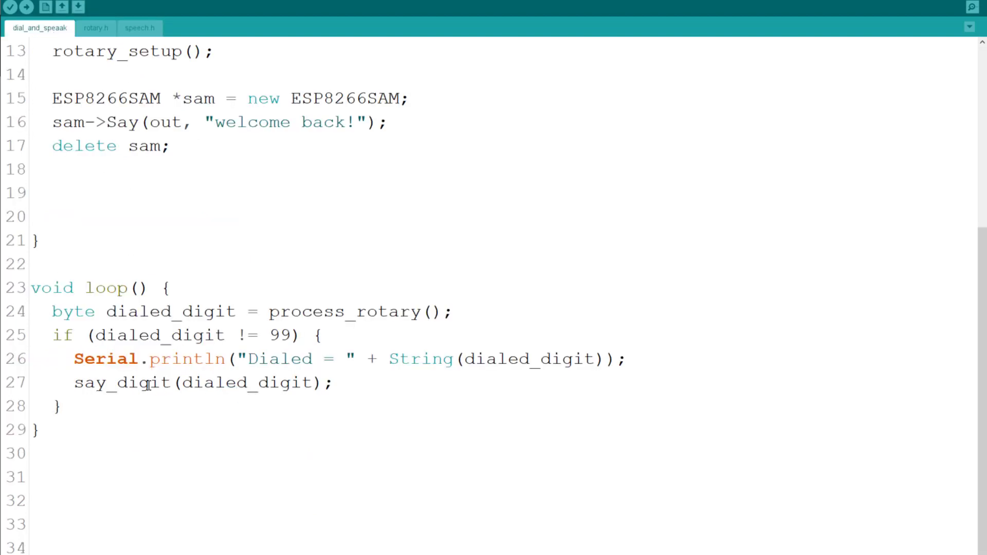
click(54, 27)
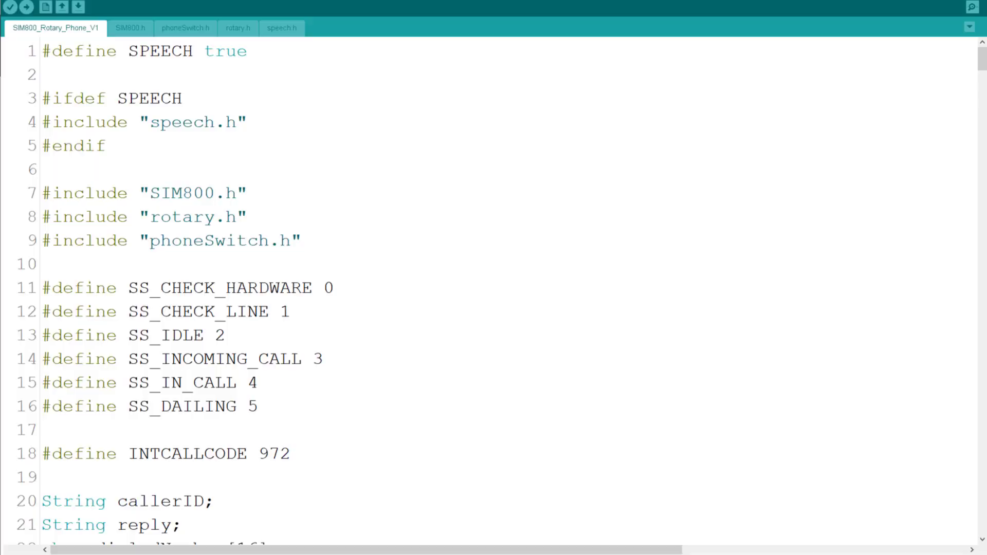